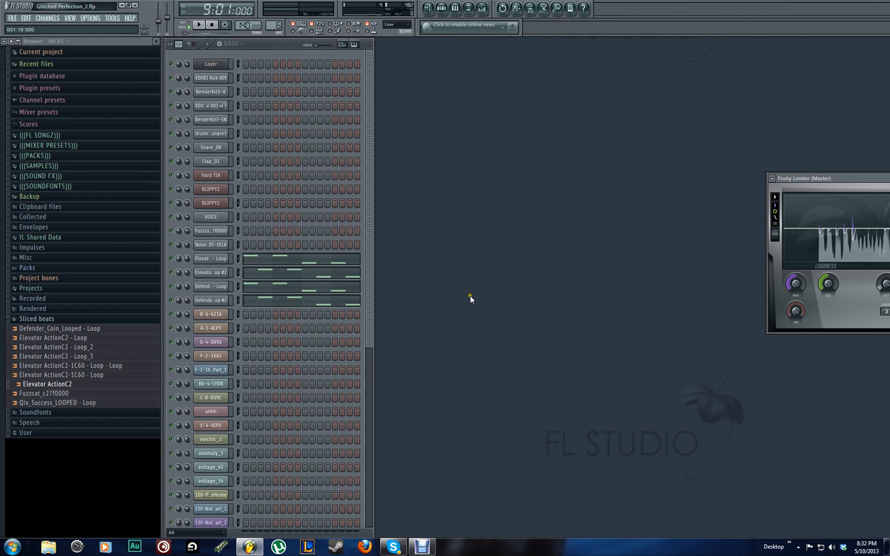
mouse_move(444, 257)
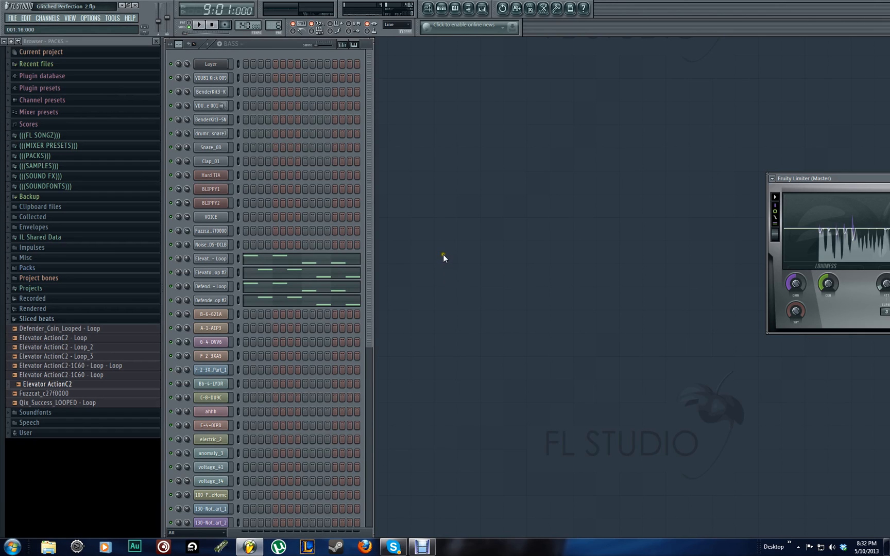
mouse_move(394, 278)
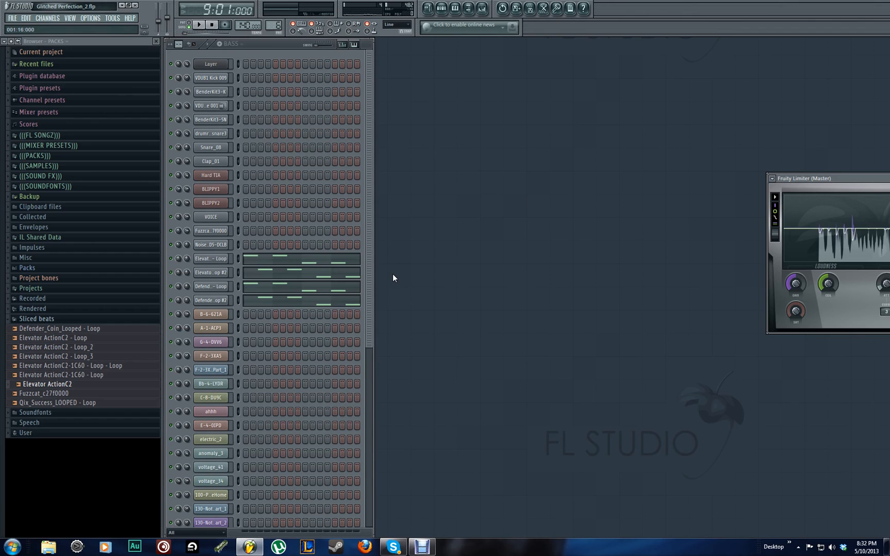
mouse_move(371, 253)
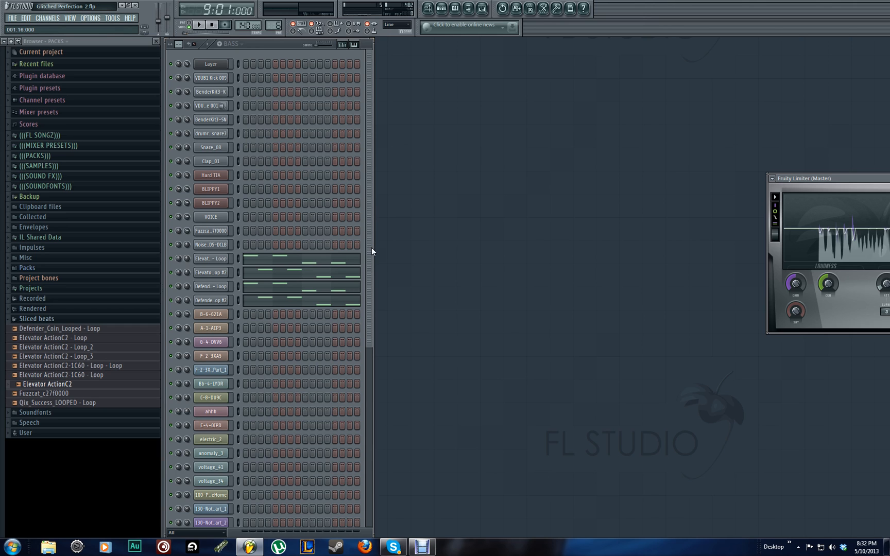
mouse_move(369, 251)
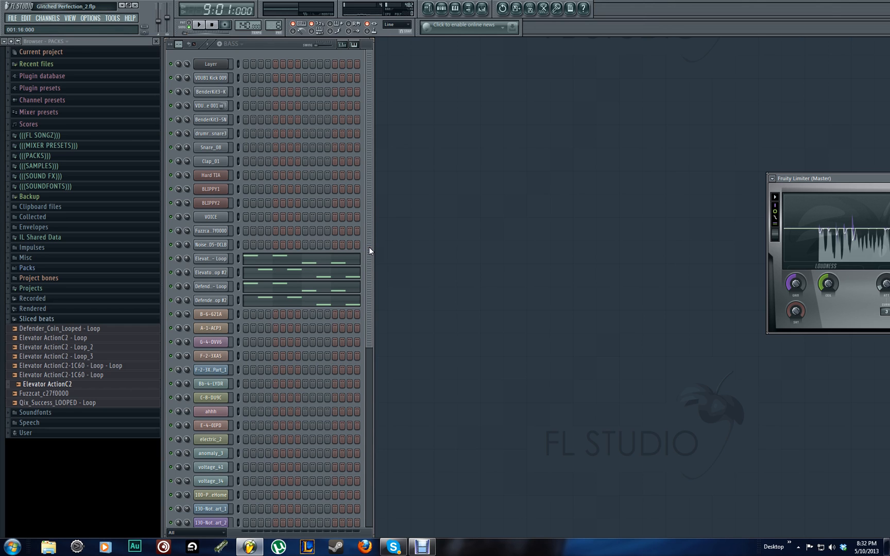
Toggle between pattern and song playback a few times while previewing the project.
scroll(down, 3)
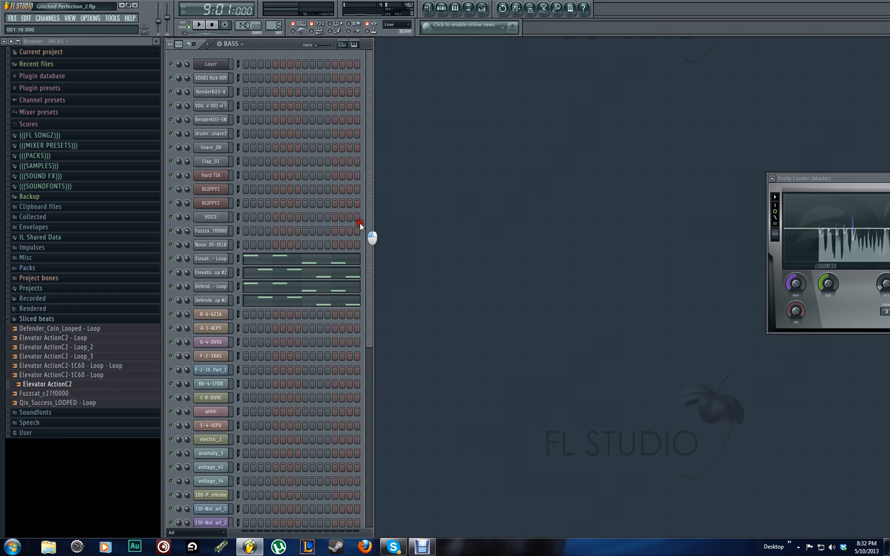
mouse_move(372, 222)
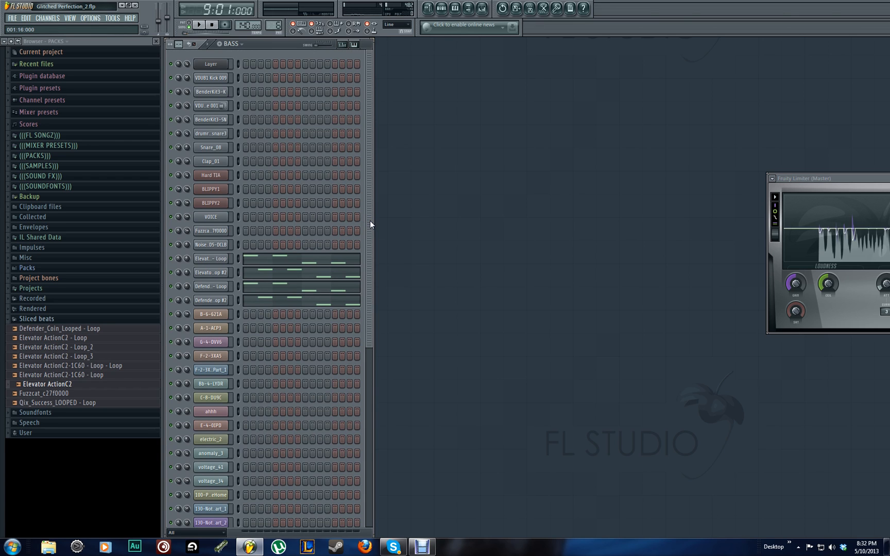
scroll(down, 3)
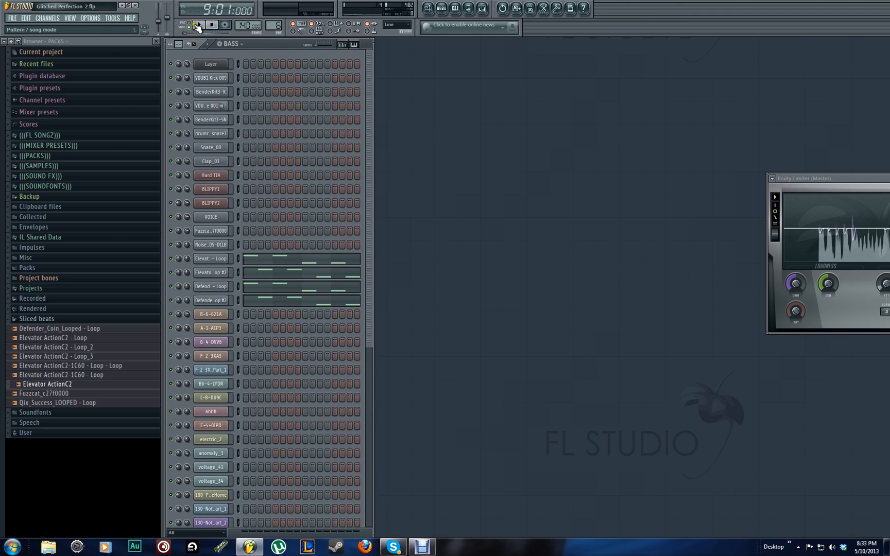
click(198, 25)
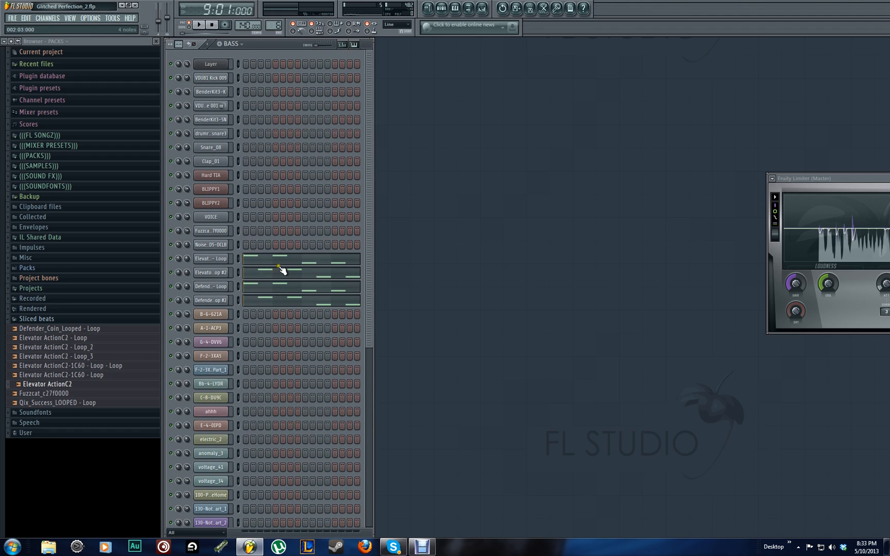
click(198, 25)
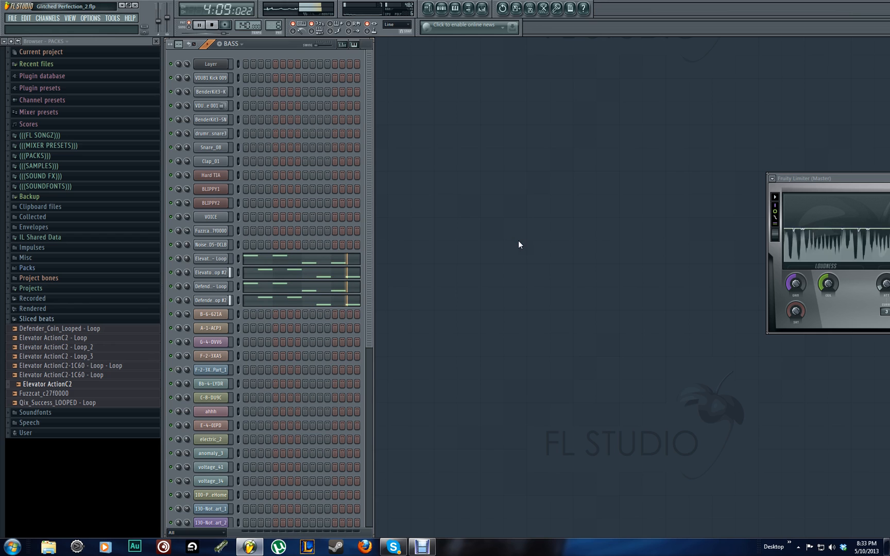
click(199, 25)
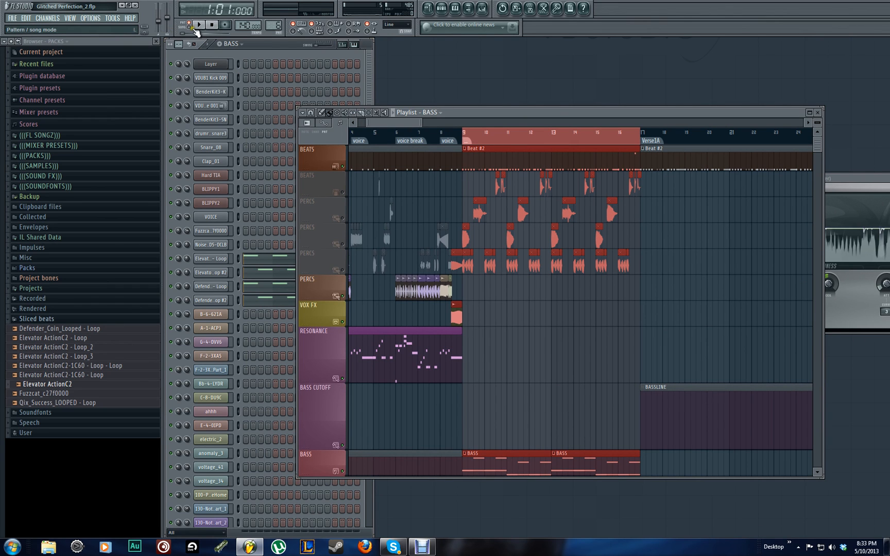
click(198, 24)
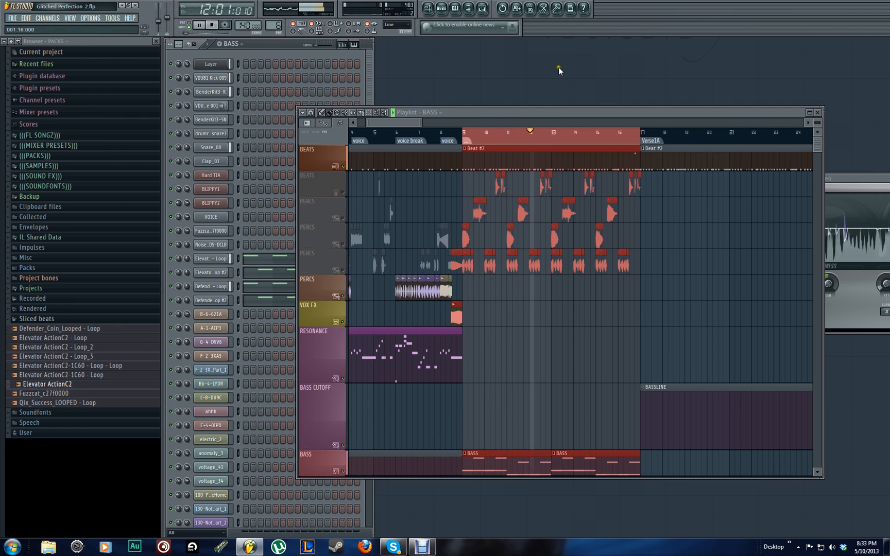
click(199, 25)
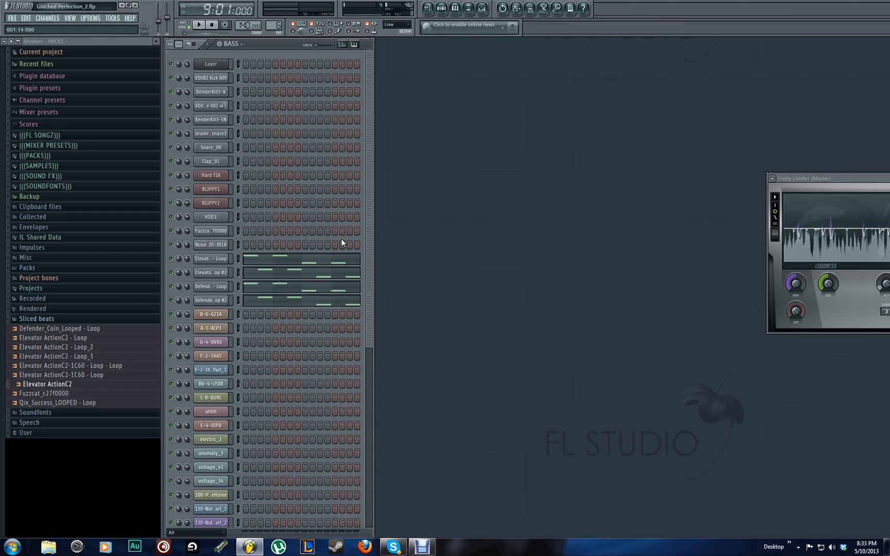
mouse_move(219, 244)
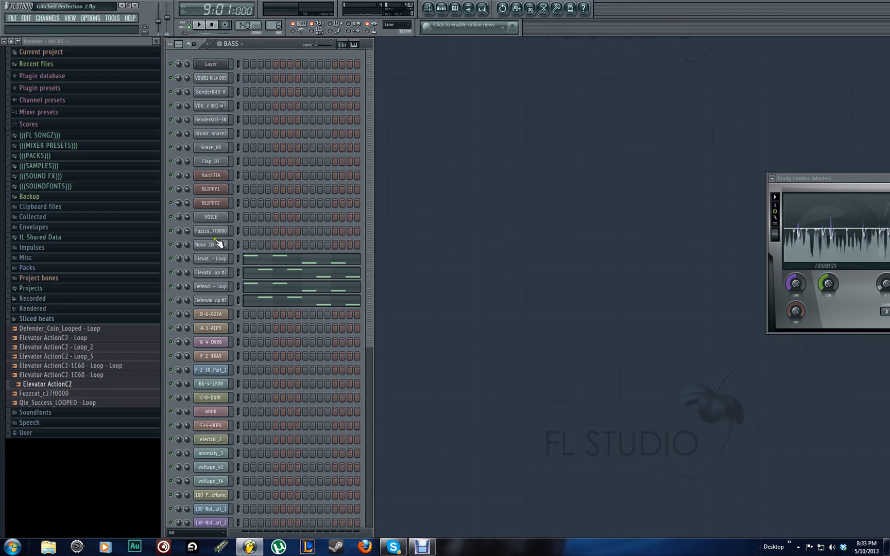
Insert a new Sampler channel and load the Elevator ActionC2 sample into it.
right_click(210, 231)
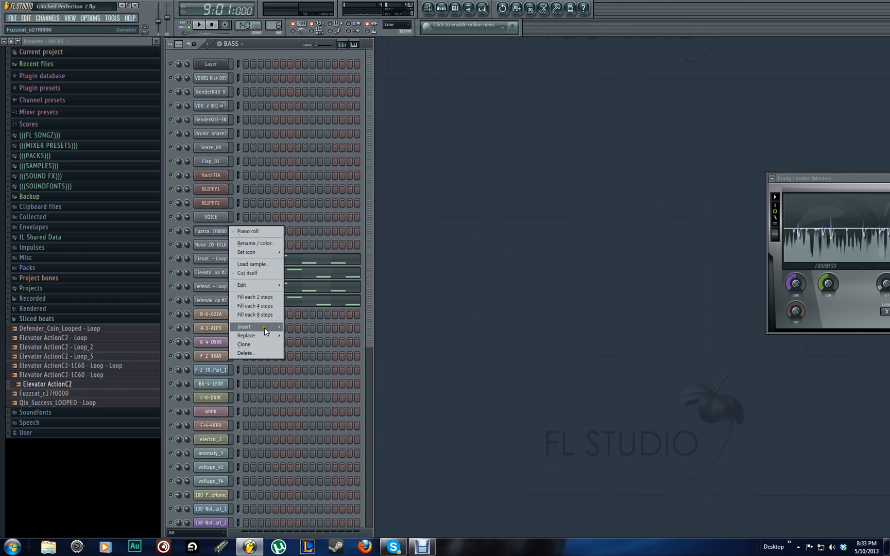
mouse_move(245, 327)
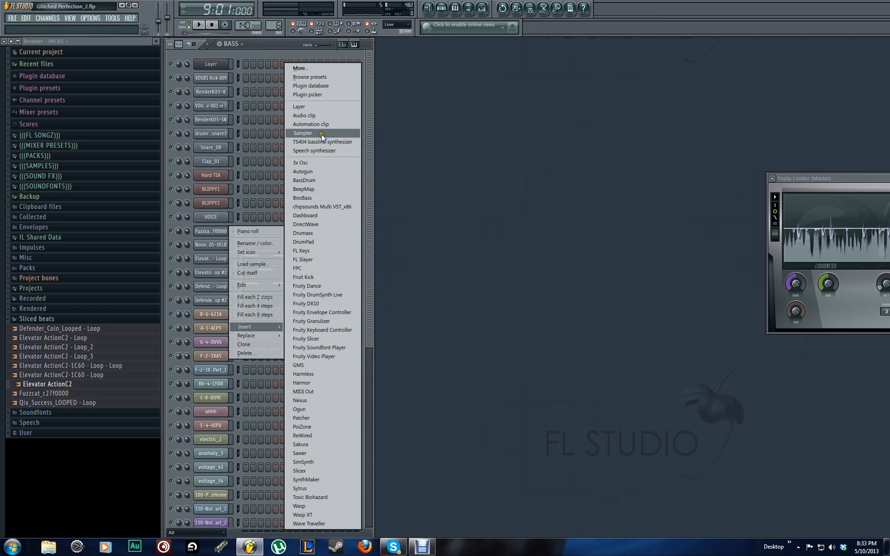
click(302, 133)
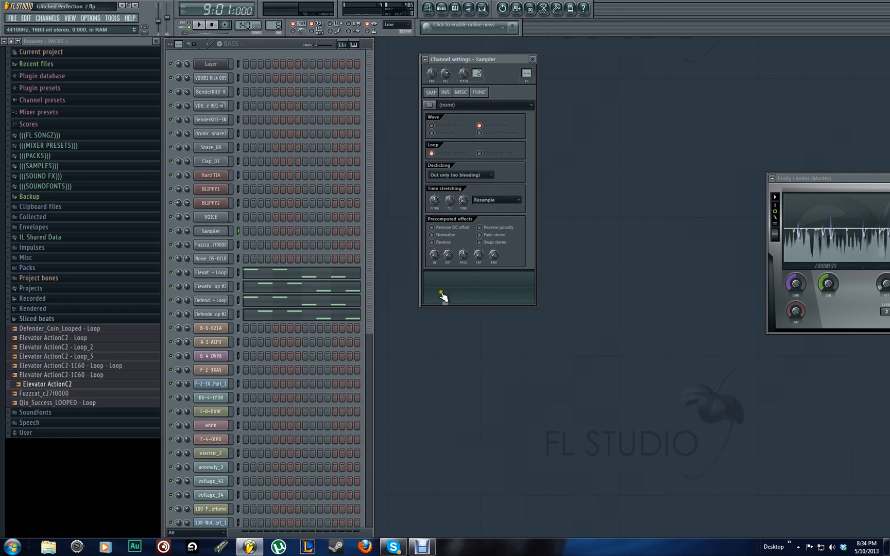
mouse_move(37, 377)
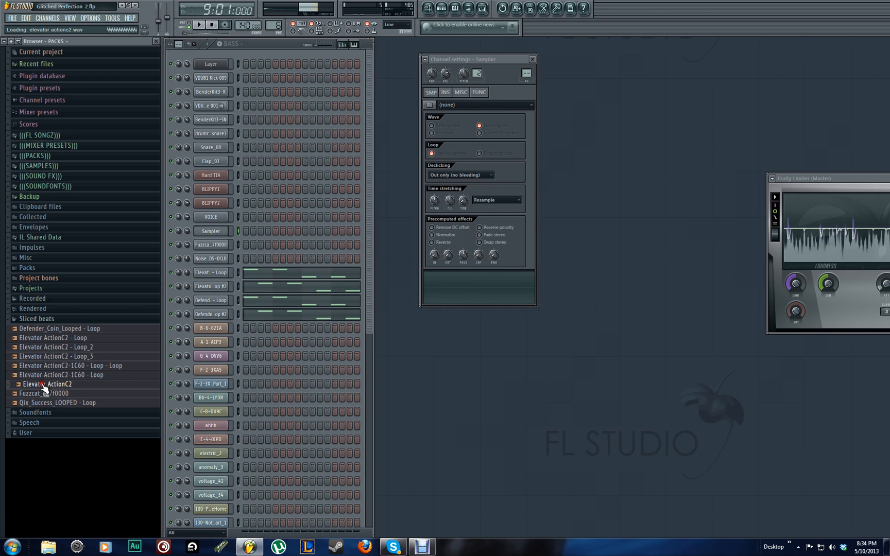
double_click(47, 385)
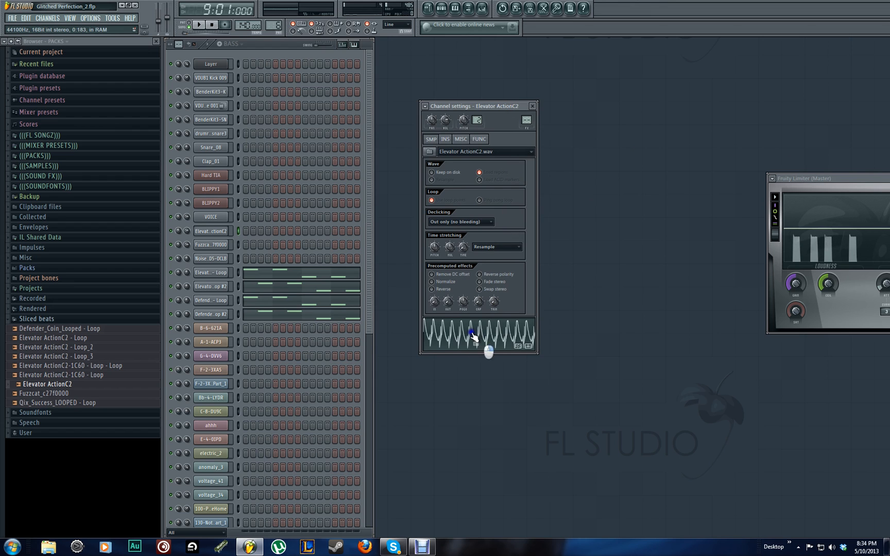
Edit Elevator ActionC2 in Edison, preview it, and send it back as Elevator ActionC2 - Loop_4.
right_click(473, 336)
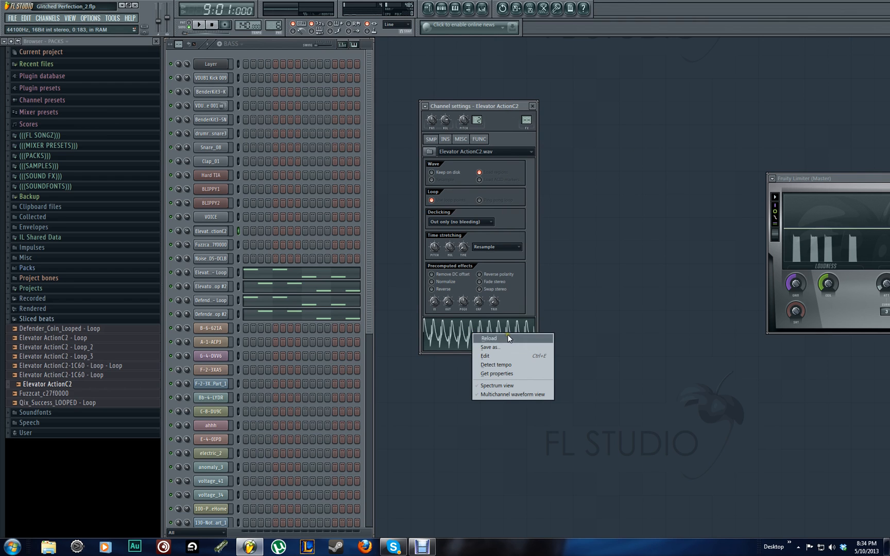
click(485, 355)
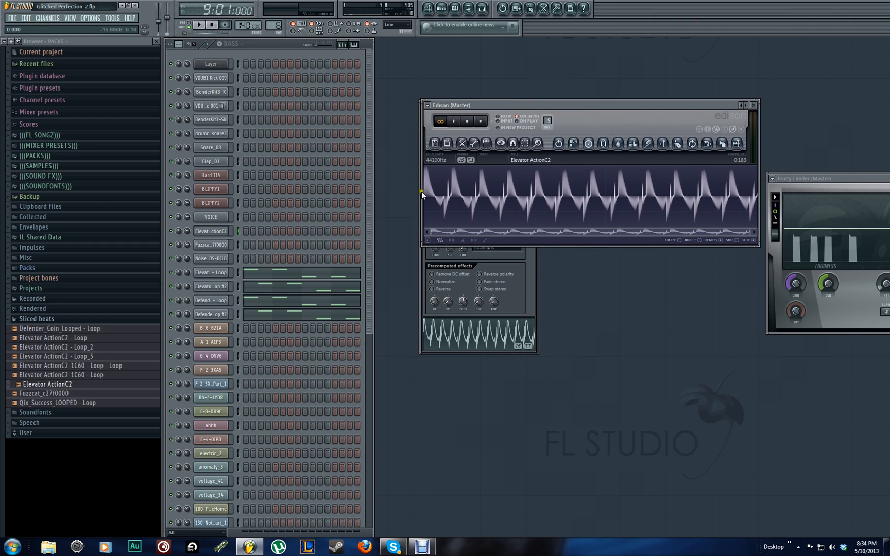
click(453, 121)
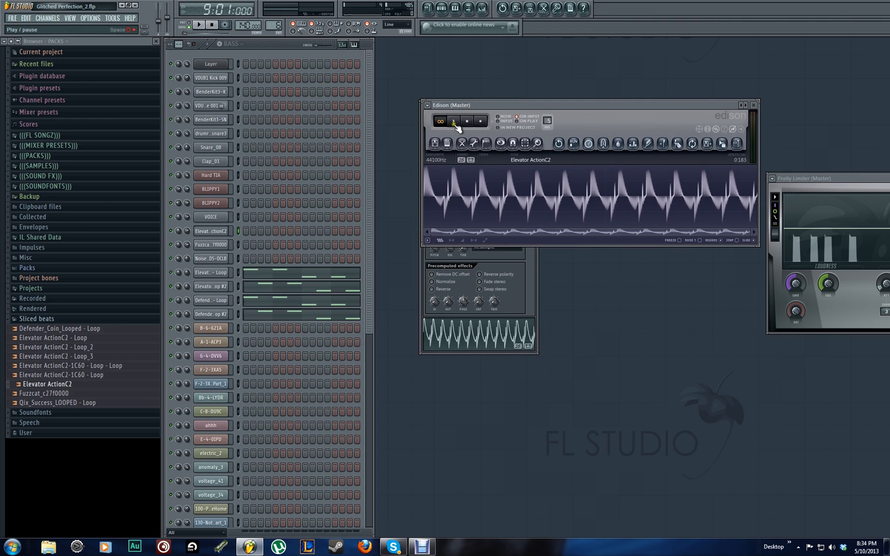
click(454, 121)
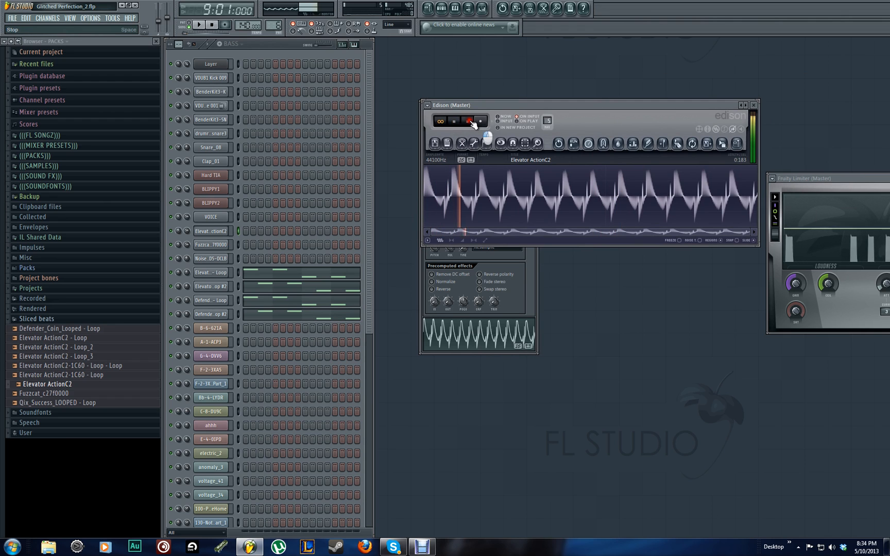
click(473, 120)
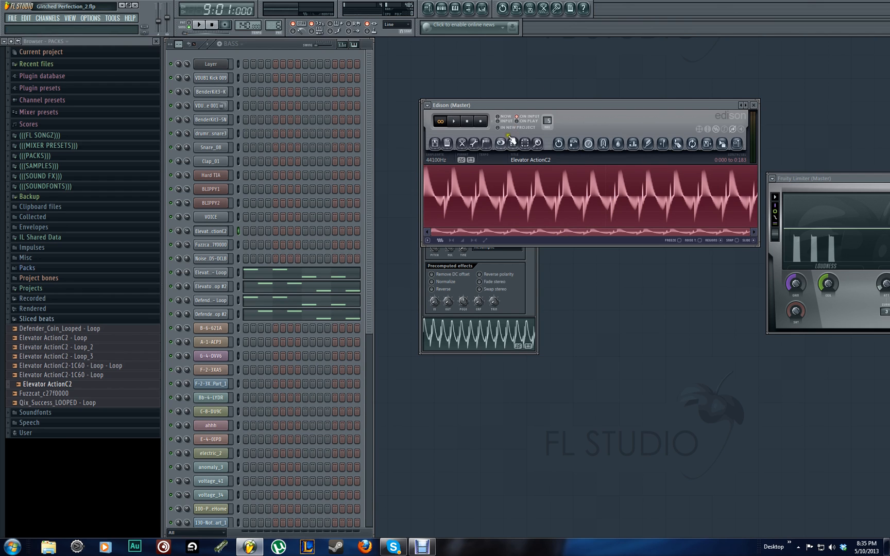
click(487, 143)
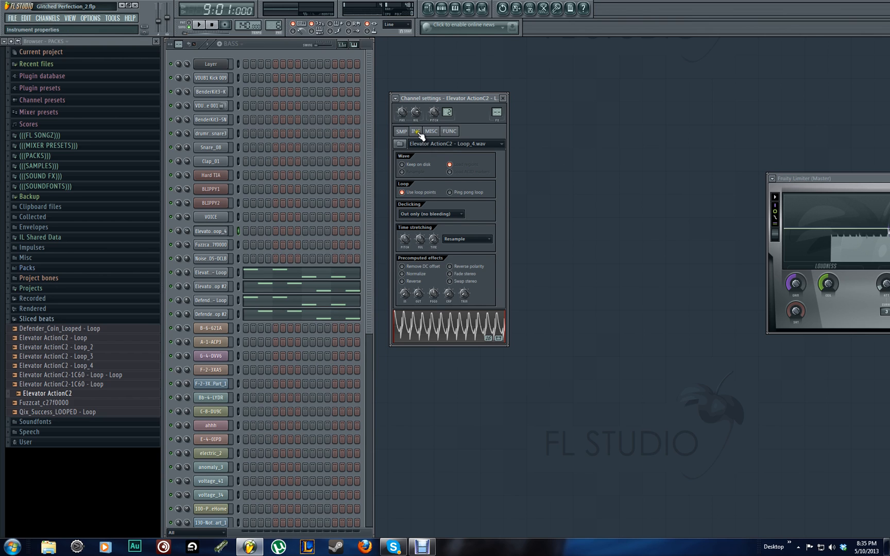
In the channel's INS settings, choose a filter type and tempo-sync the filter LFO (TS).
click(416, 131)
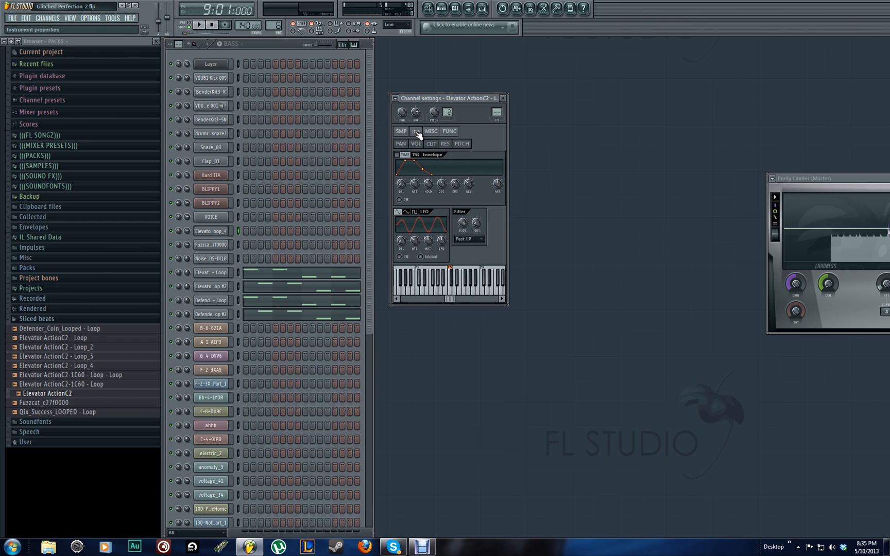
mouse_move(419, 134)
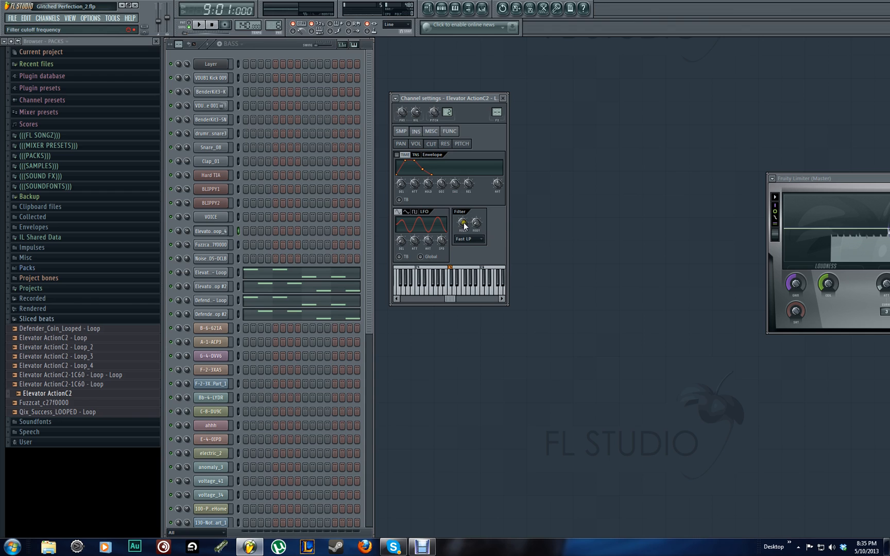
mouse_move(475, 249)
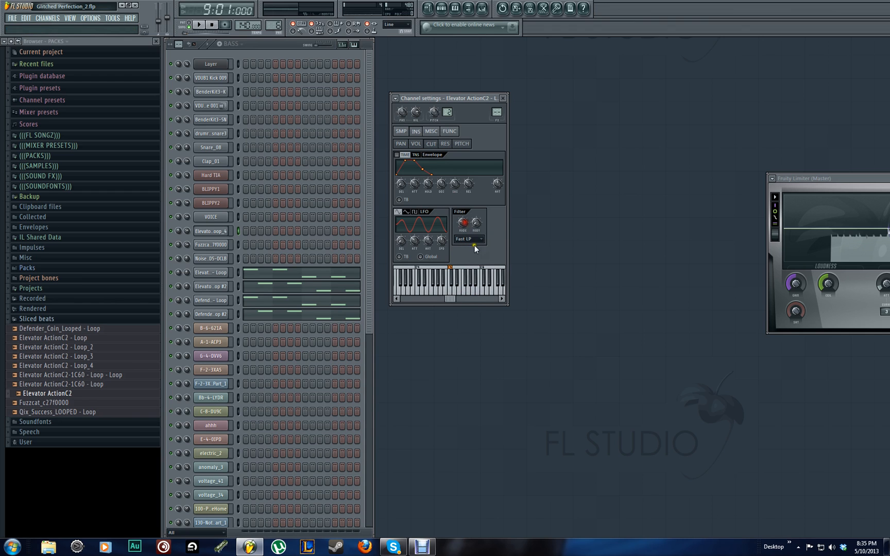
click(478, 238)
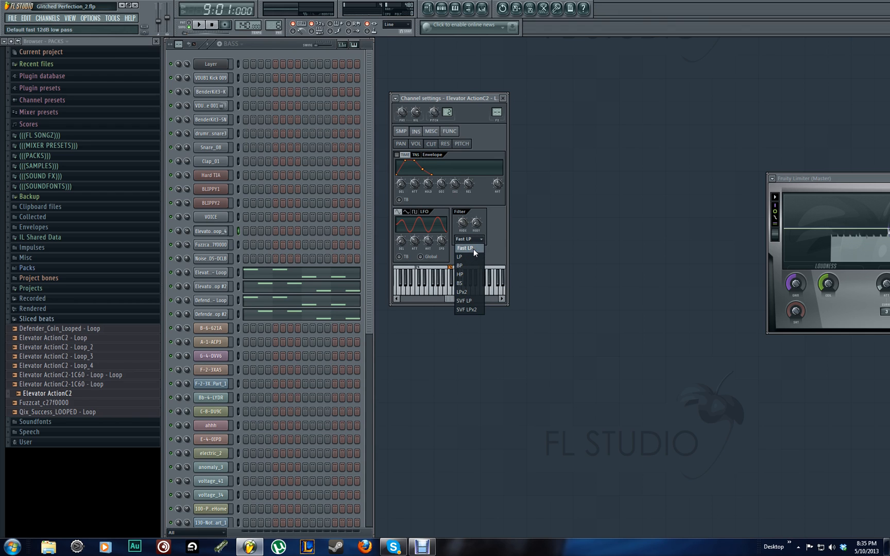
click(464, 249)
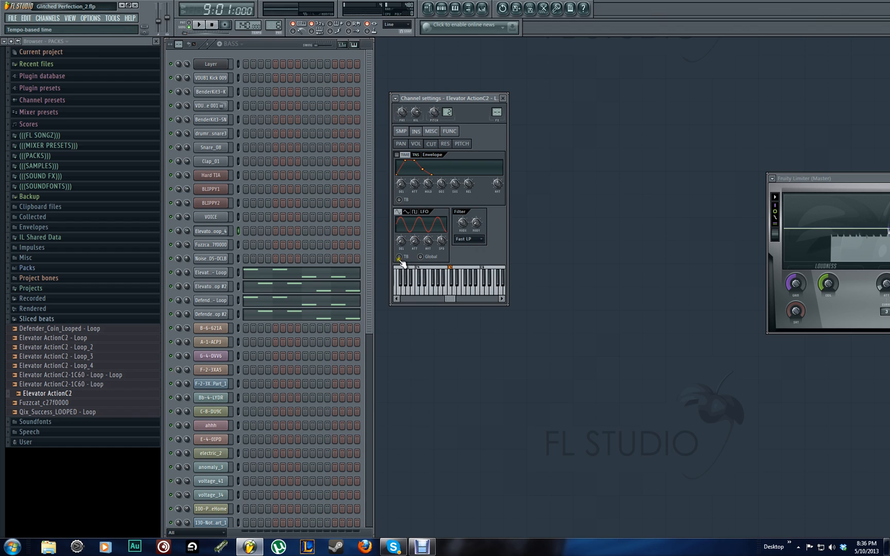
click(399, 257)
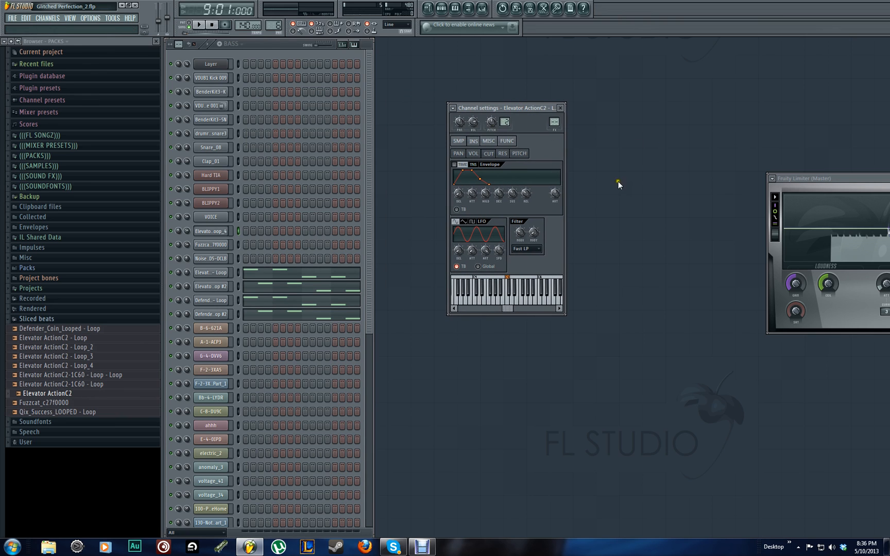
mouse_move(511, 278)
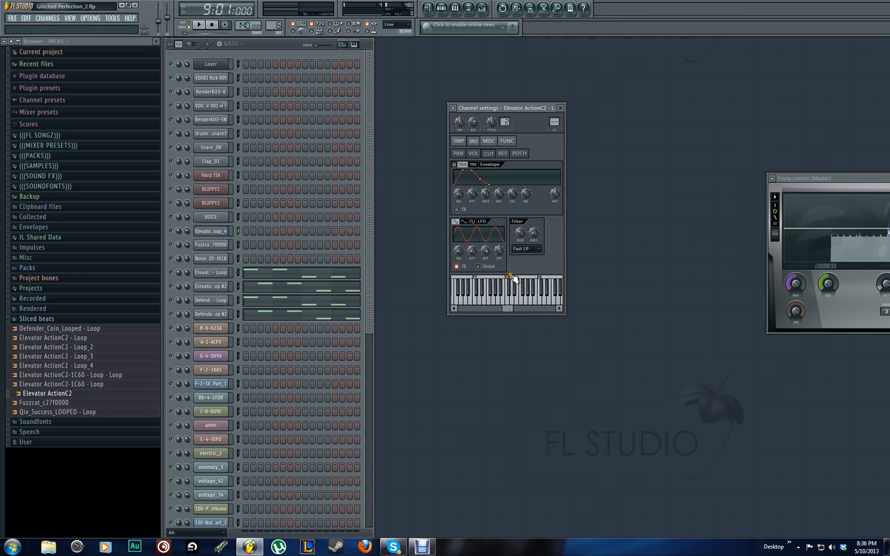
mouse_move(517, 270)
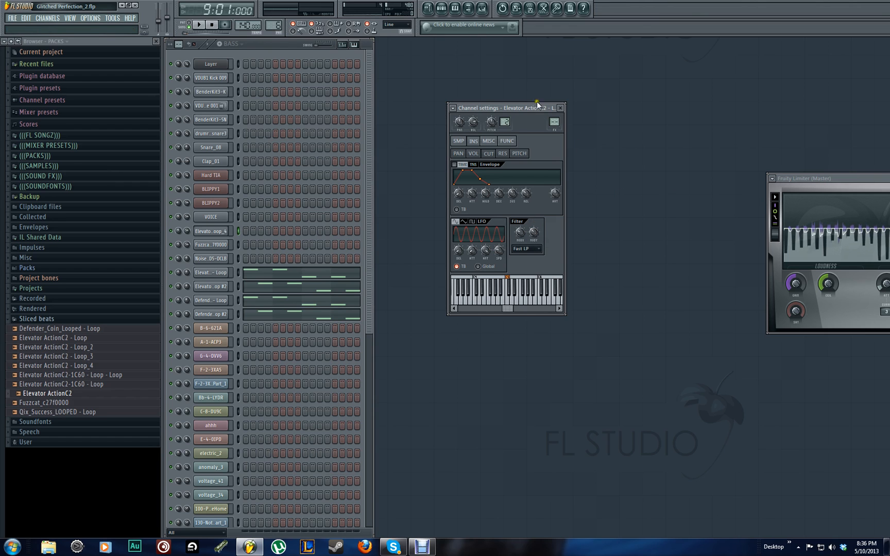
Move the Channel settings window aside to reveal the Playlist arrangement.
drag(505, 107, 538, 123)
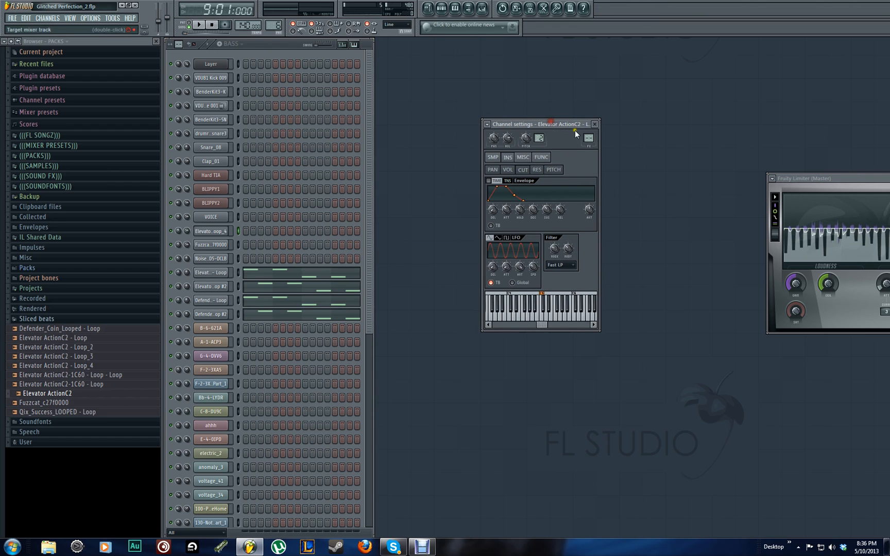
mouse_move(468, 210)
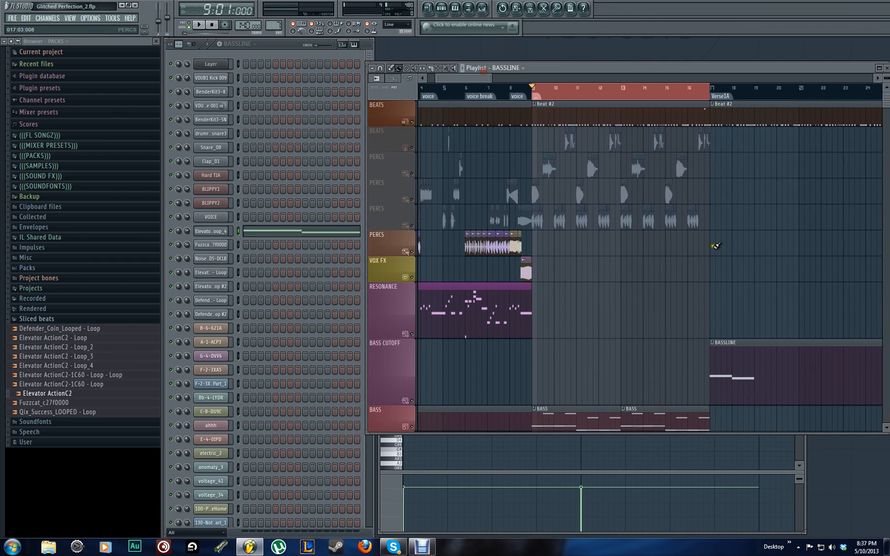
Scroll the Playlist right and set the song position to bar 17.
scroll(right, 3)
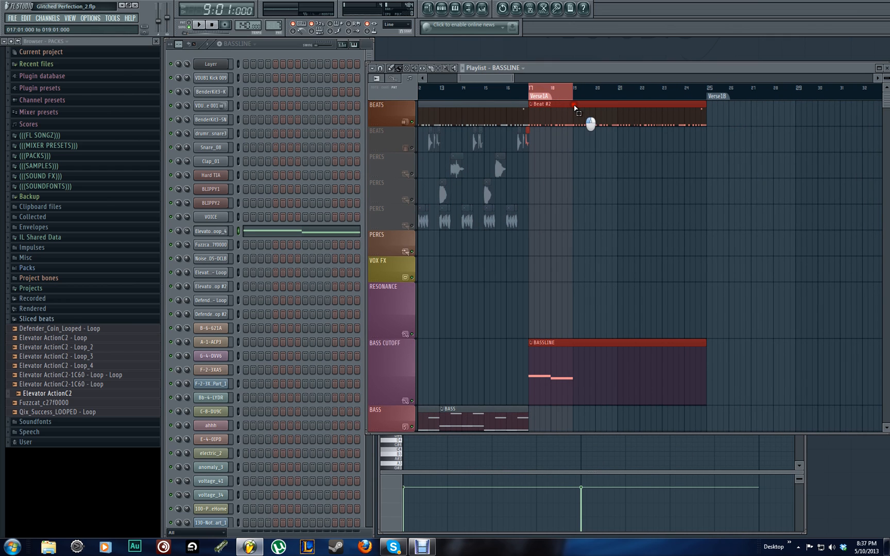
click(596, 87)
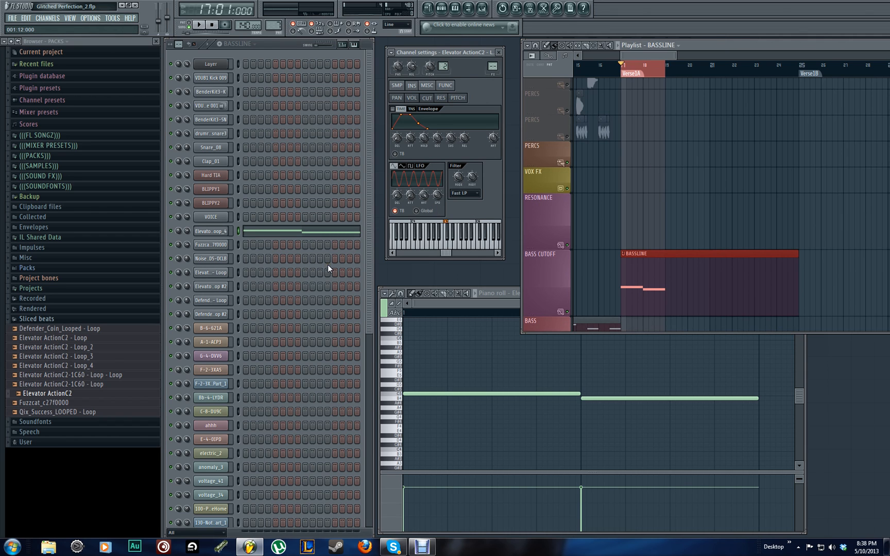
mouse_move(325, 267)
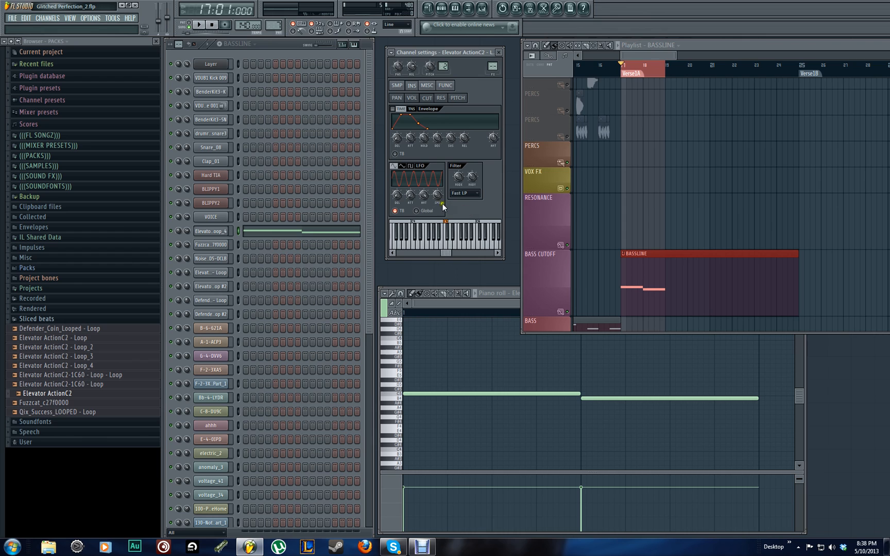
Bring up the LFO Speed knob's right-click menu with its automation options.
right_click(437, 196)
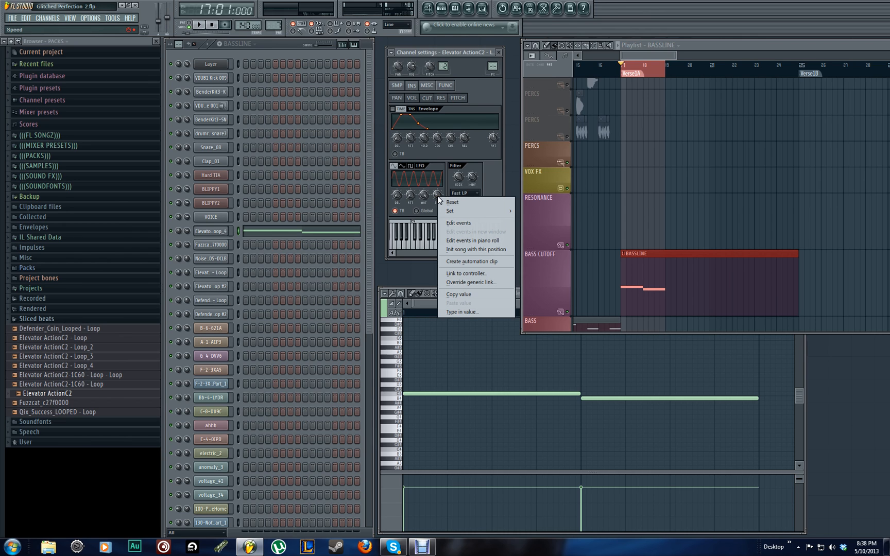
mouse_move(476, 261)
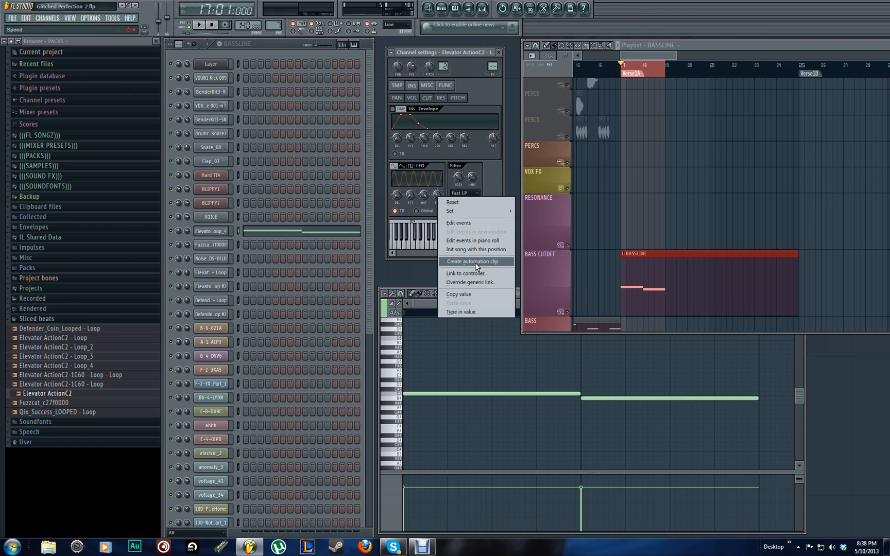
mouse_move(466, 227)
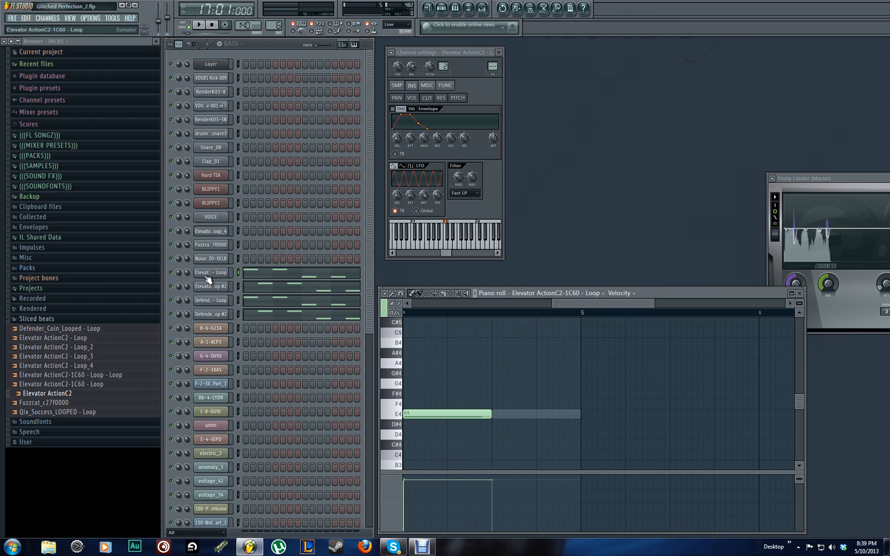
Inspect the Elevator and Defender loop layers' filter/LFO settings, ending on Elevator ActionC2-1C60 Loop #2.
click(211, 272)
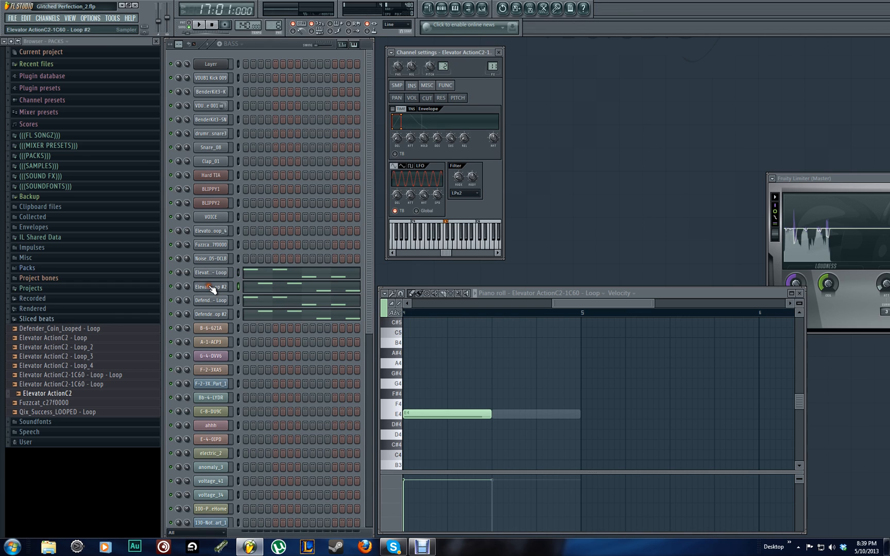
click(210, 314)
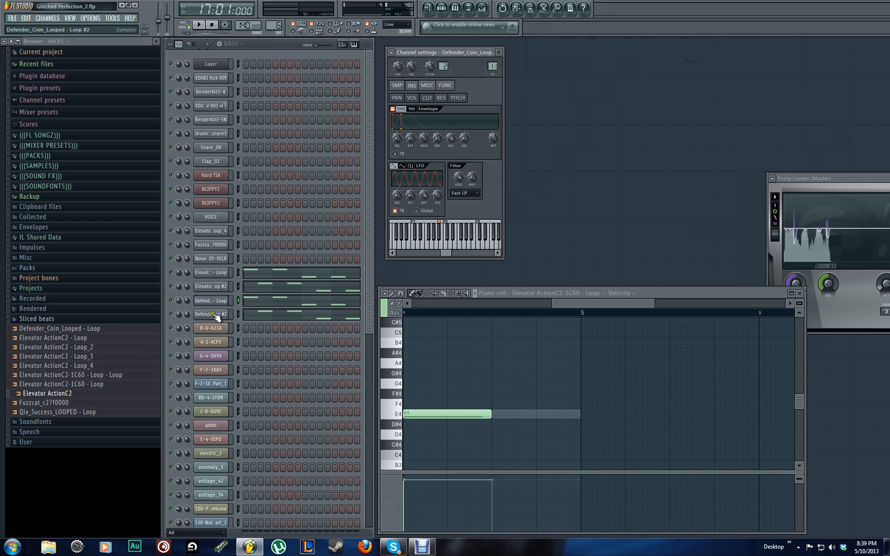
click(211, 287)
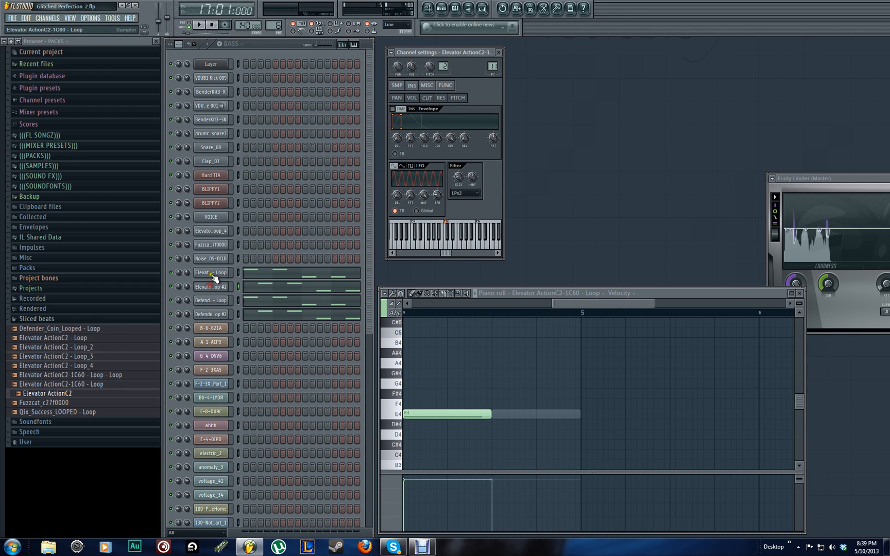
click(465, 193)
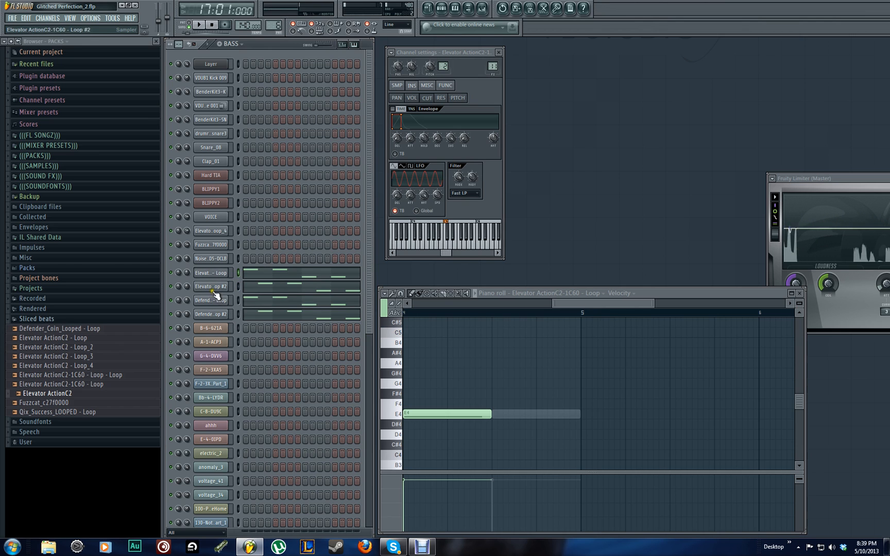
click(211, 314)
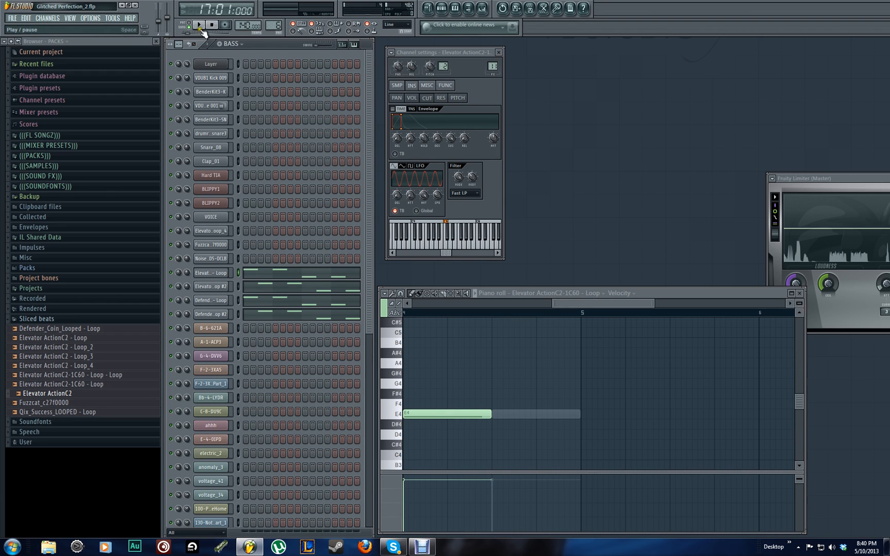
click(198, 24)
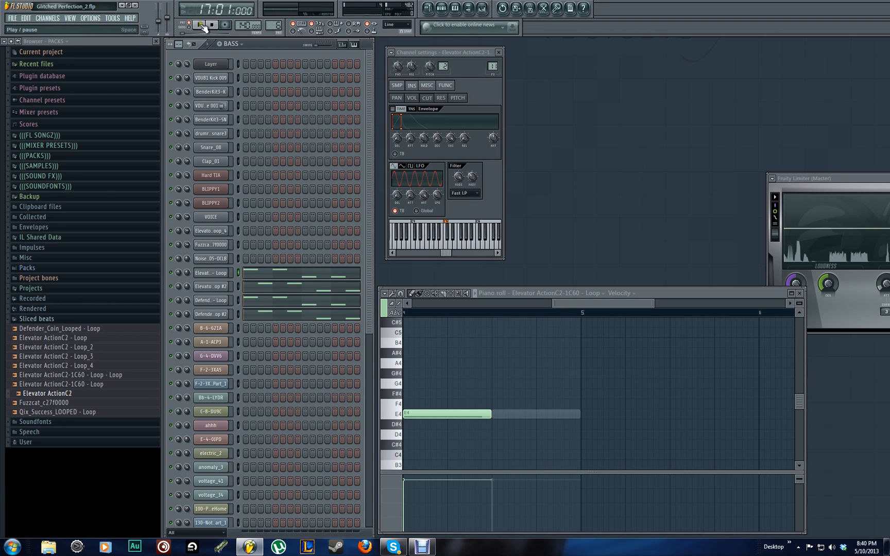
click(199, 25)
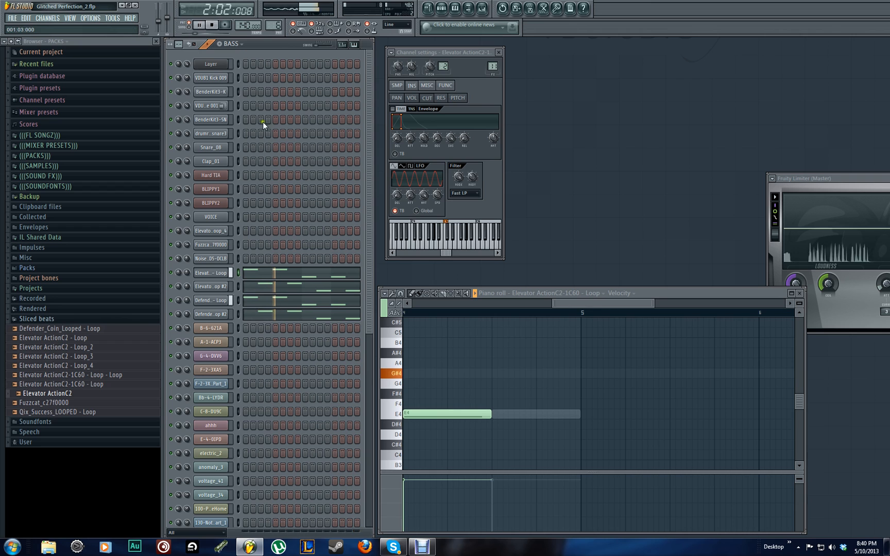
click(211, 25)
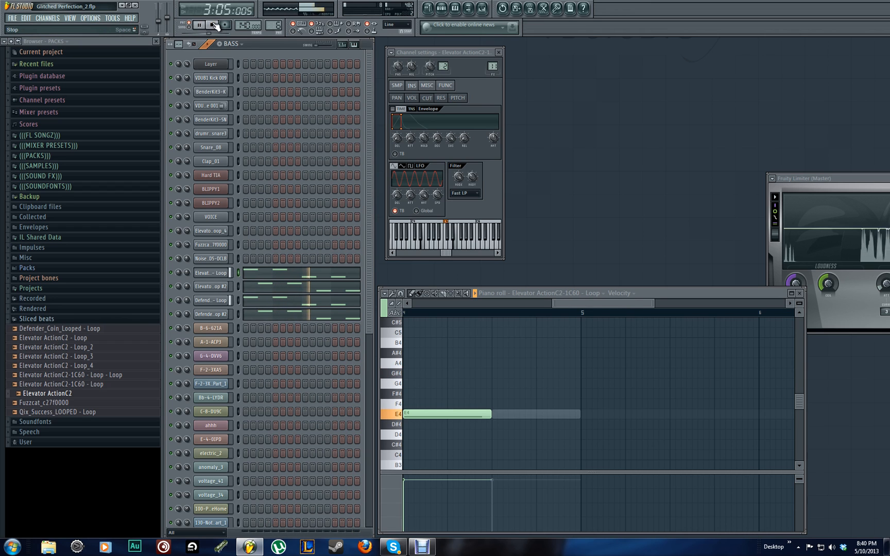
click(199, 24)
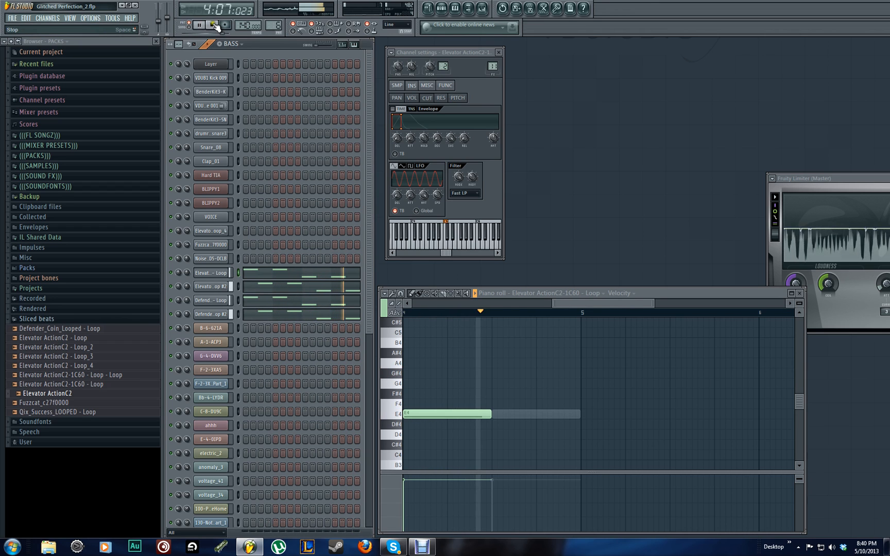
click(199, 25)
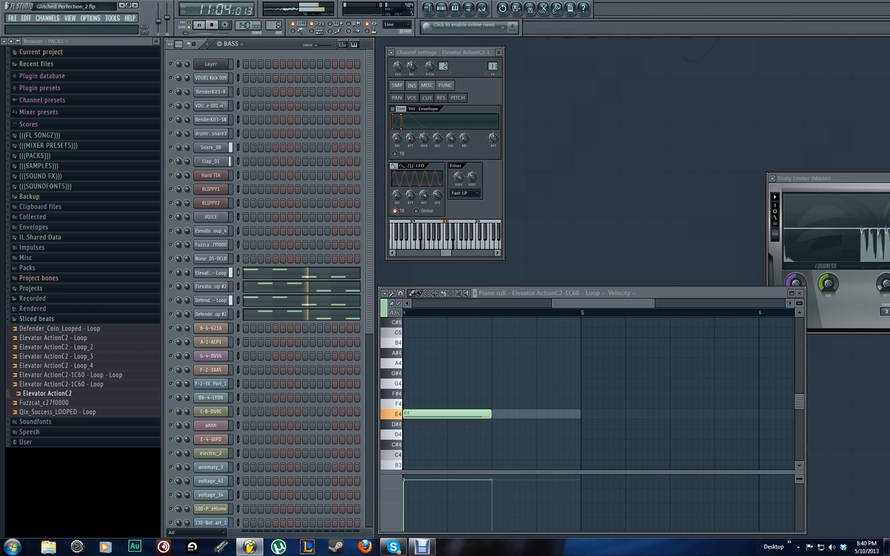
click(199, 25)
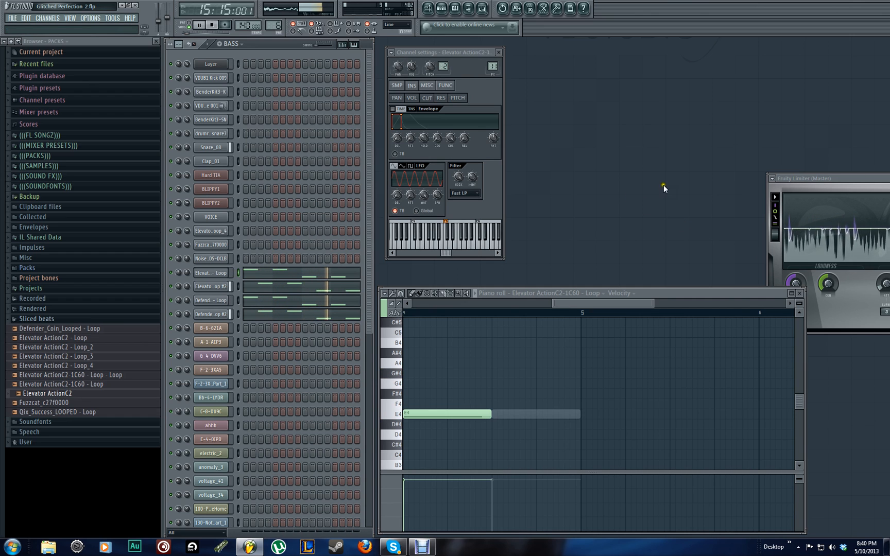
click(198, 25)
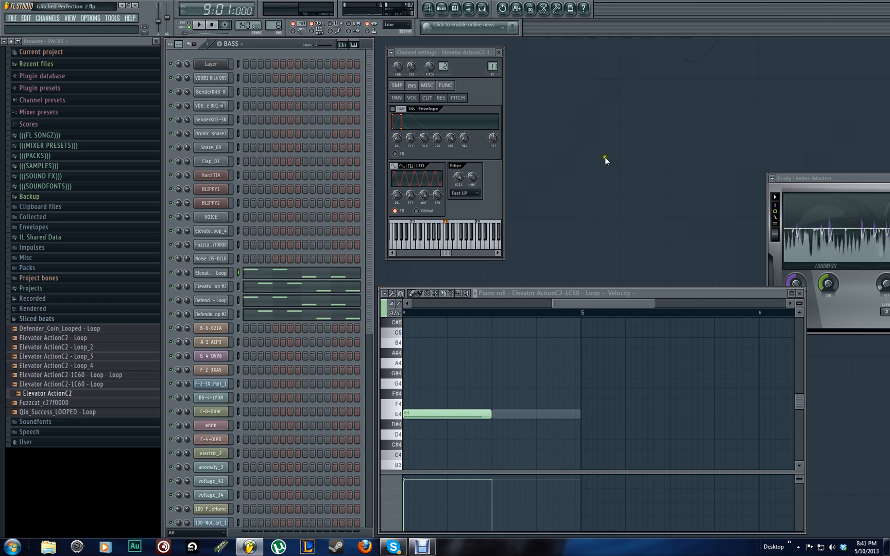
click(211, 315)
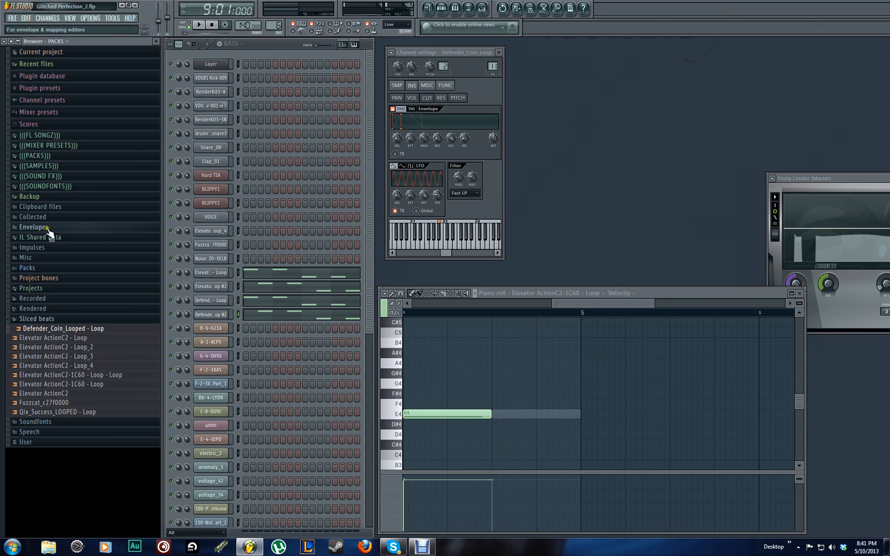
mouse_move(3, 89)
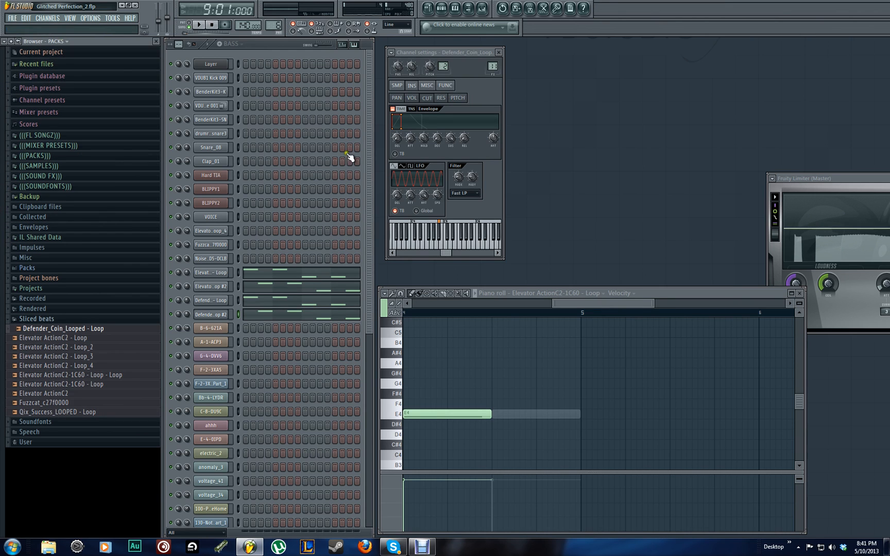
mouse_move(563, 152)
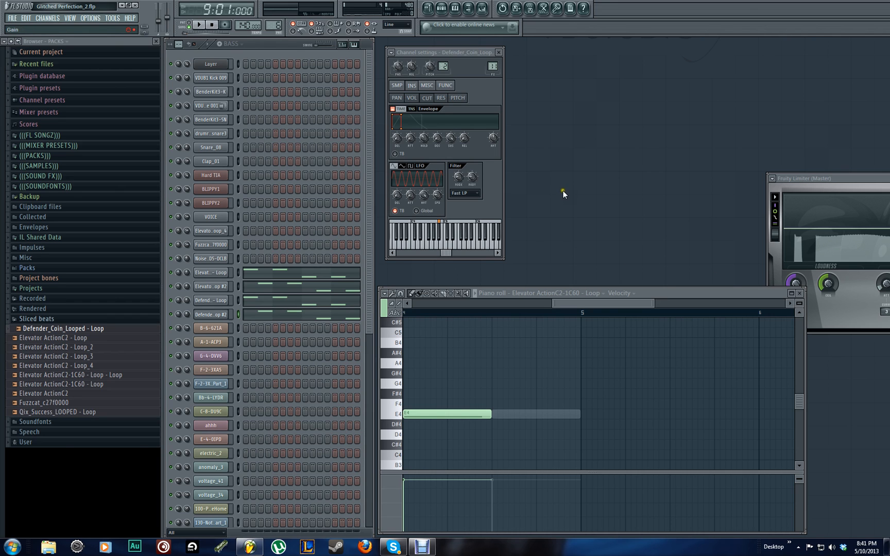
mouse_move(542, 81)
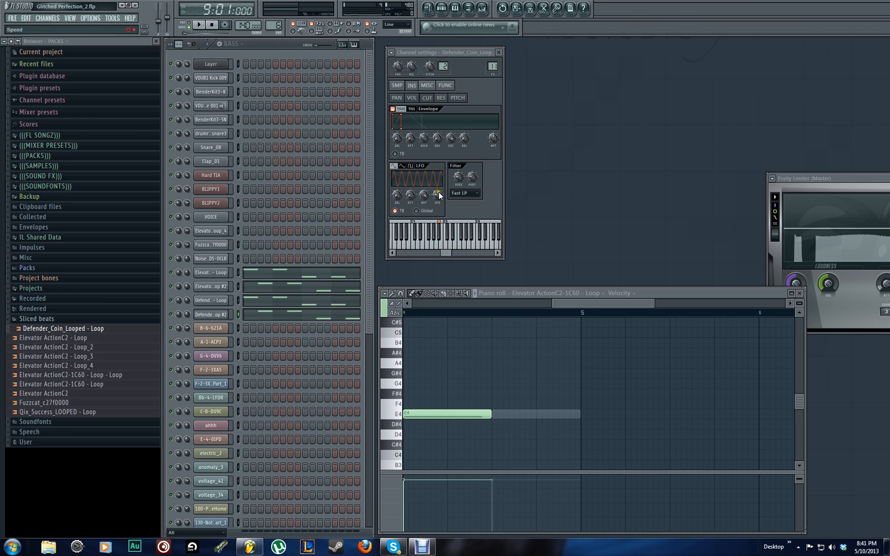
mouse_move(451, 214)
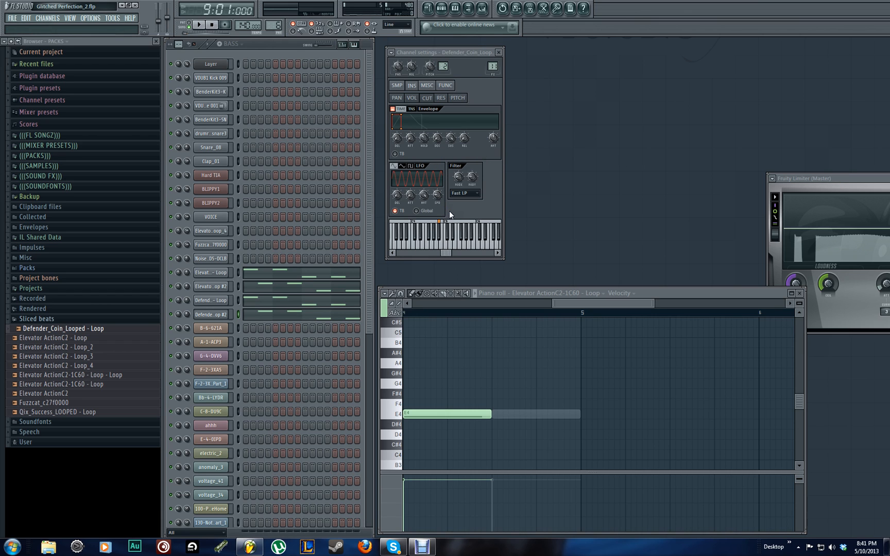